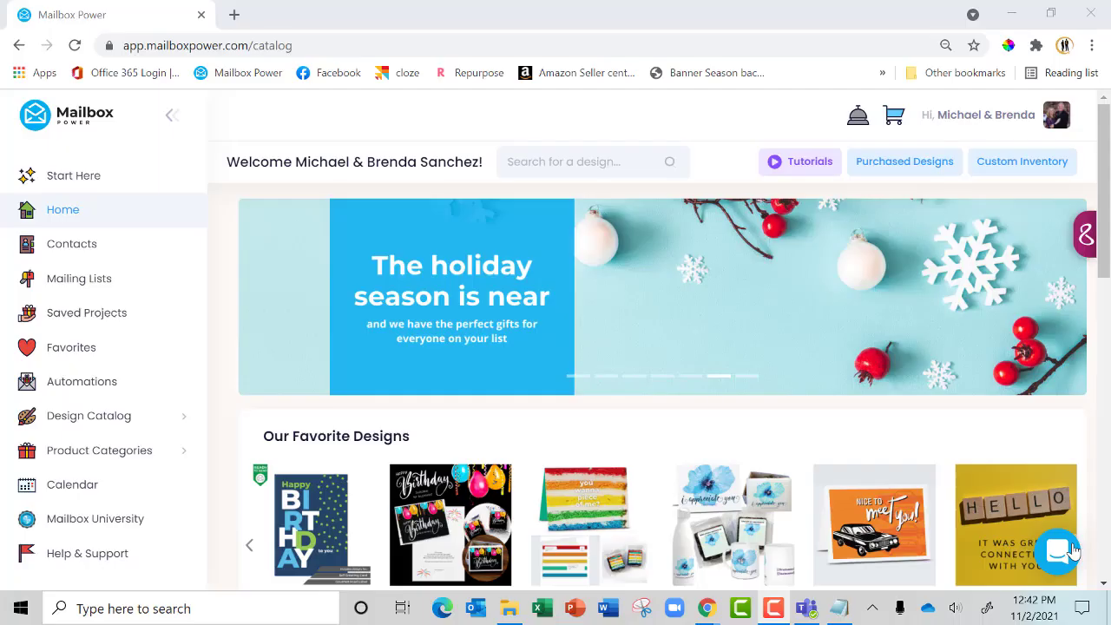
Step: Filter the automations list by 'birthday', correcting the misspelled 'brithday' search
{"action": "left_click", "coordinate": [1063, 545]}
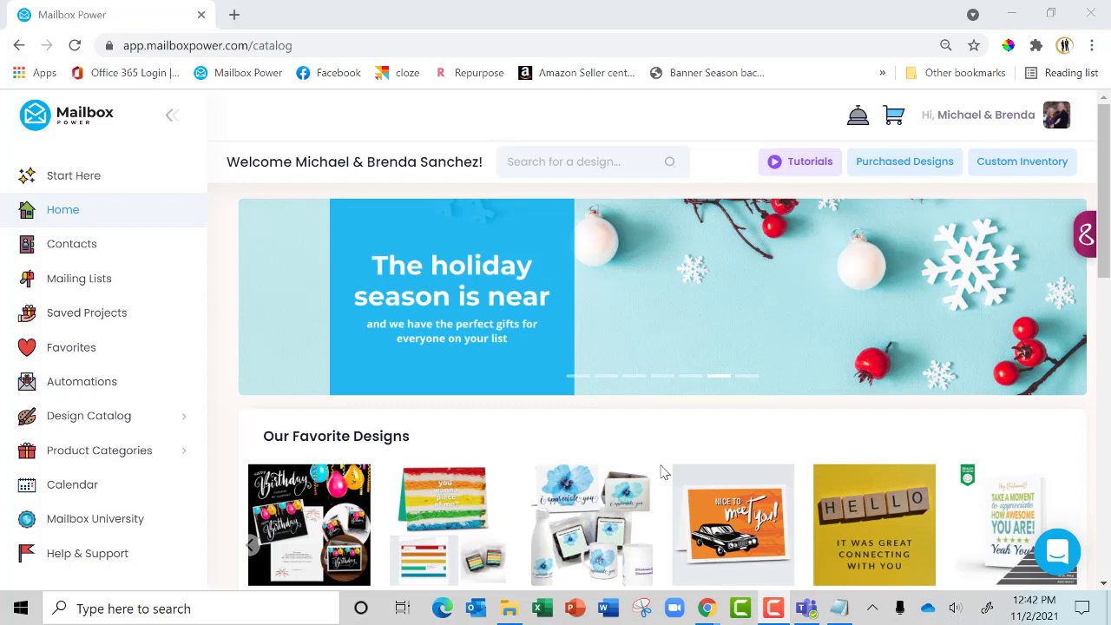
{"action": "mouse_move", "coordinate": [81, 381]}
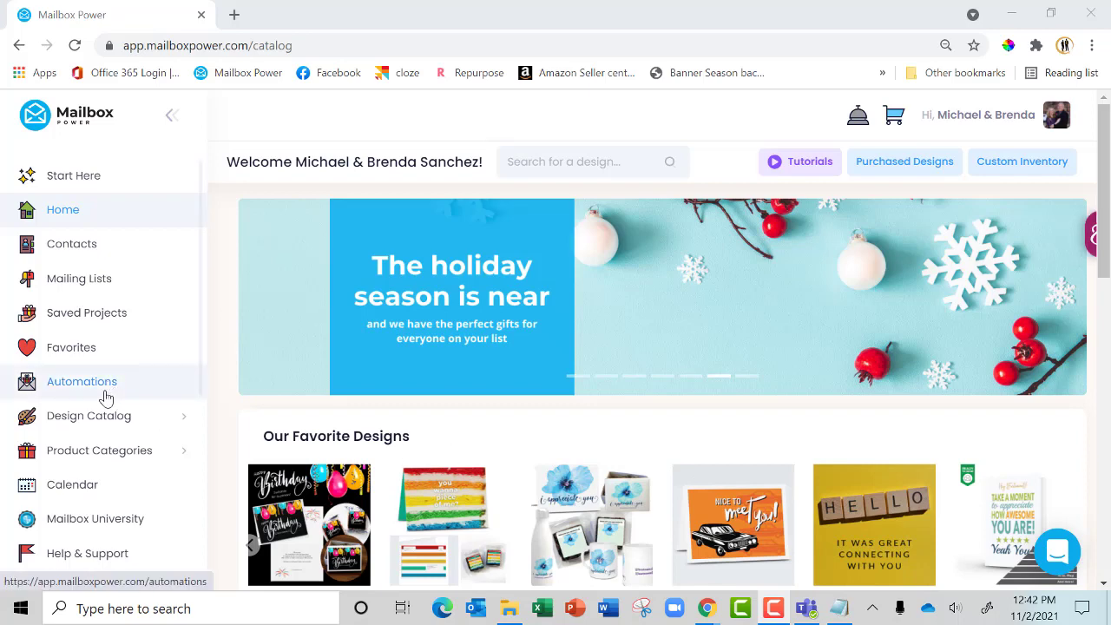
{"action": "left_click", "coordinate": [81, 381]}
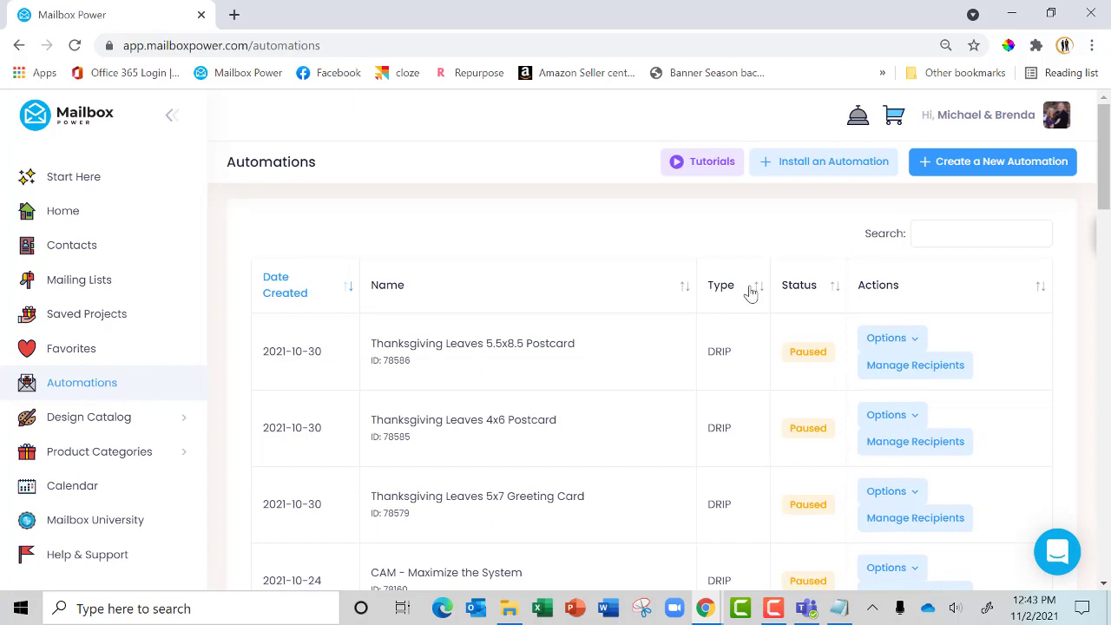
{"action": "left_click", "coordinate": [981, 233]}
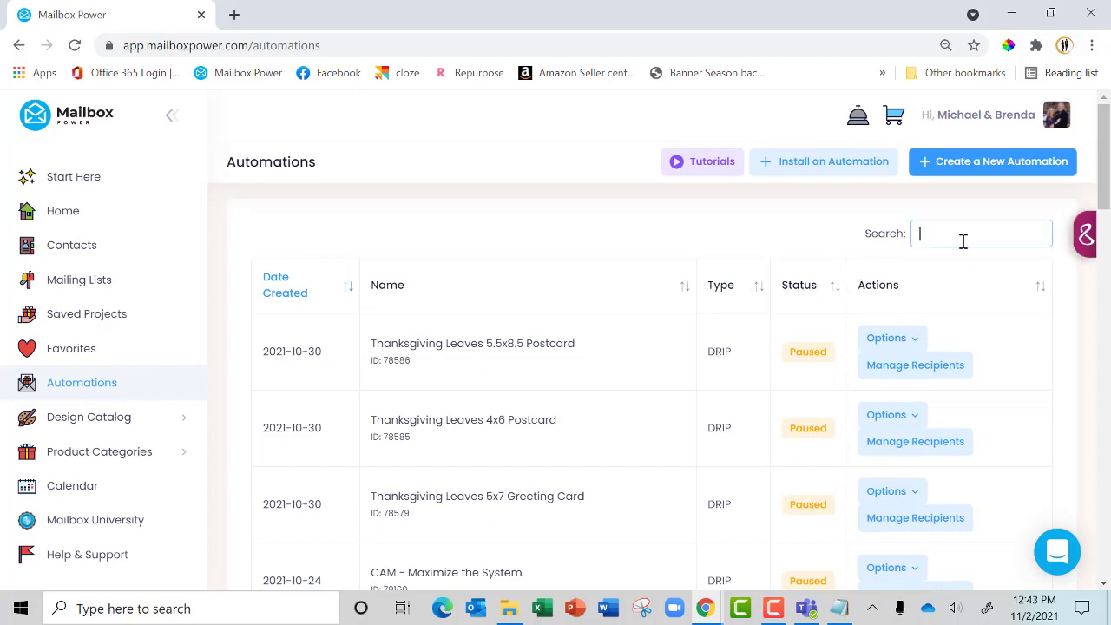
{"action": "type", "text": "brithday"}
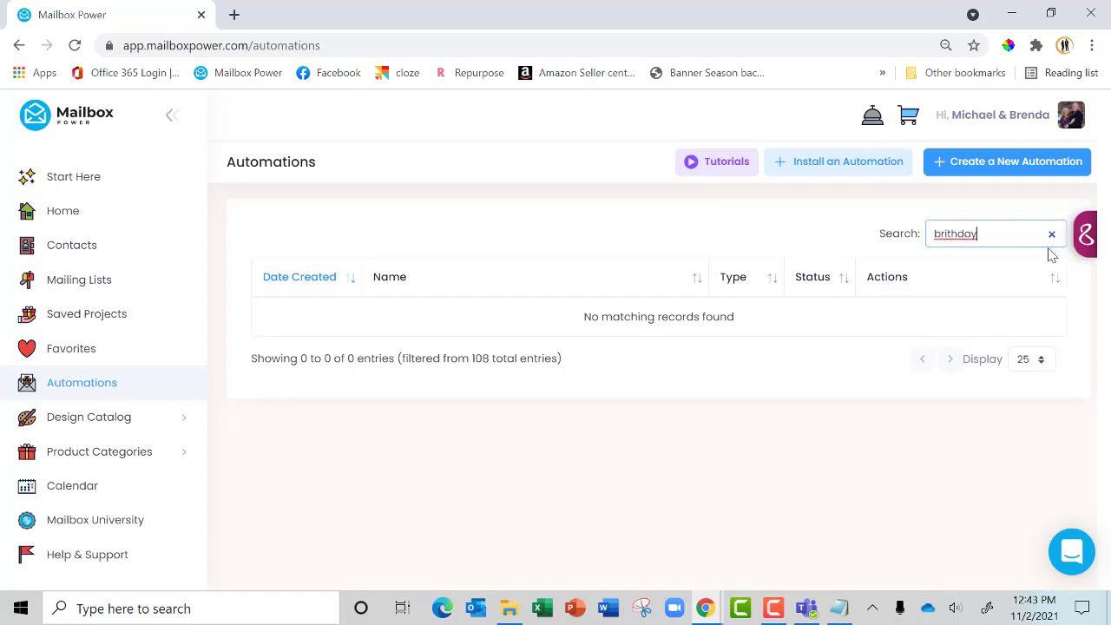
{"action": "left_click", "coordinate": [1051, 233]}
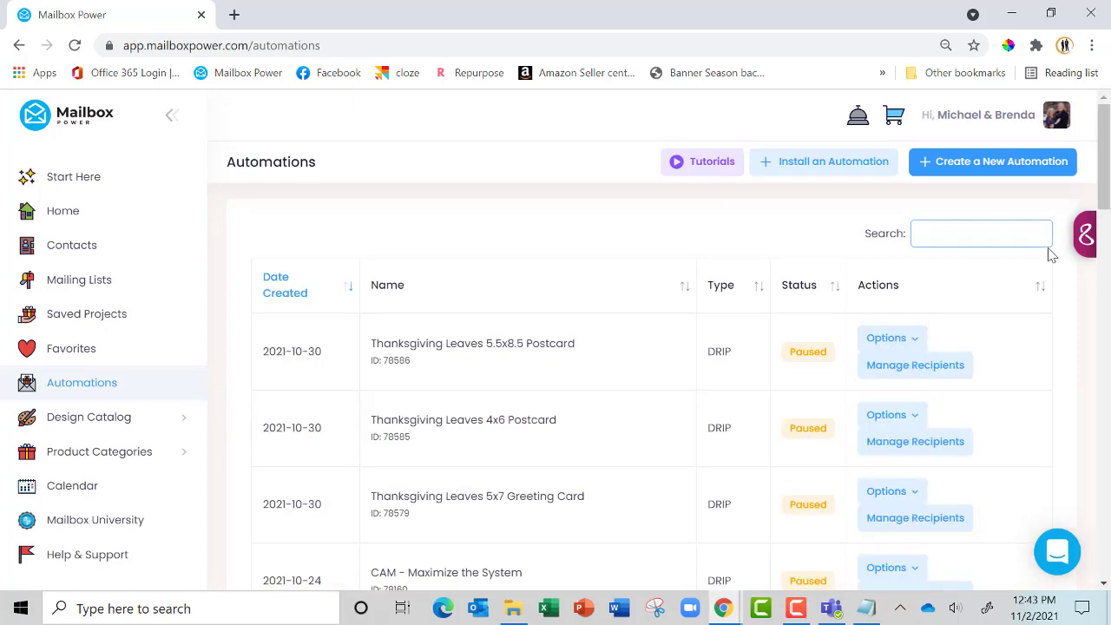
{"action": "type", "text": "birthj"}
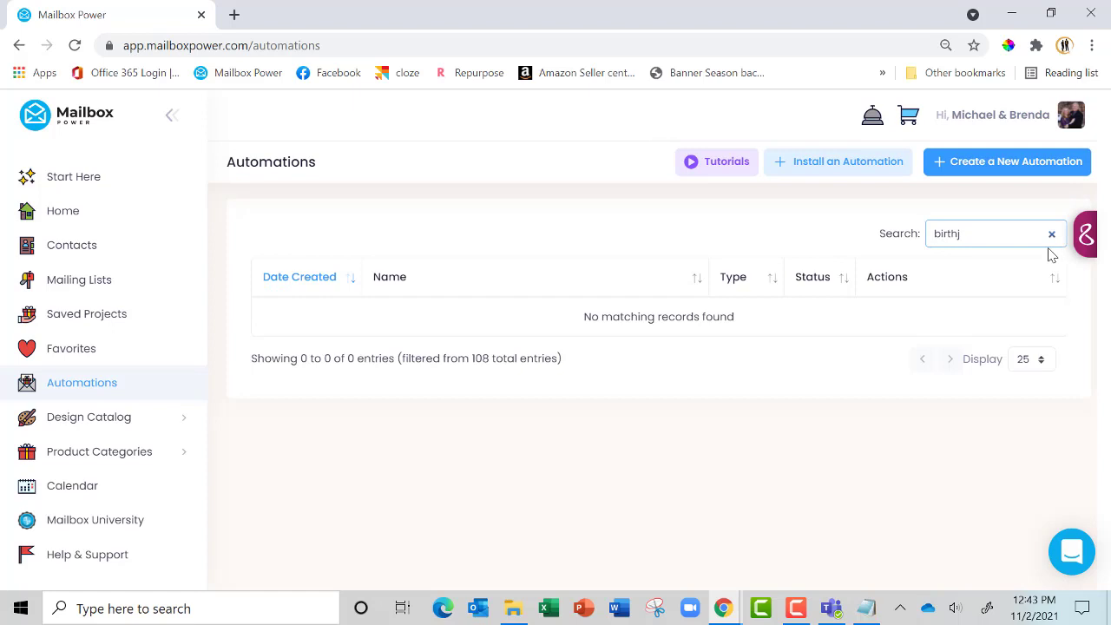
{"action": "type", "text": "day"}
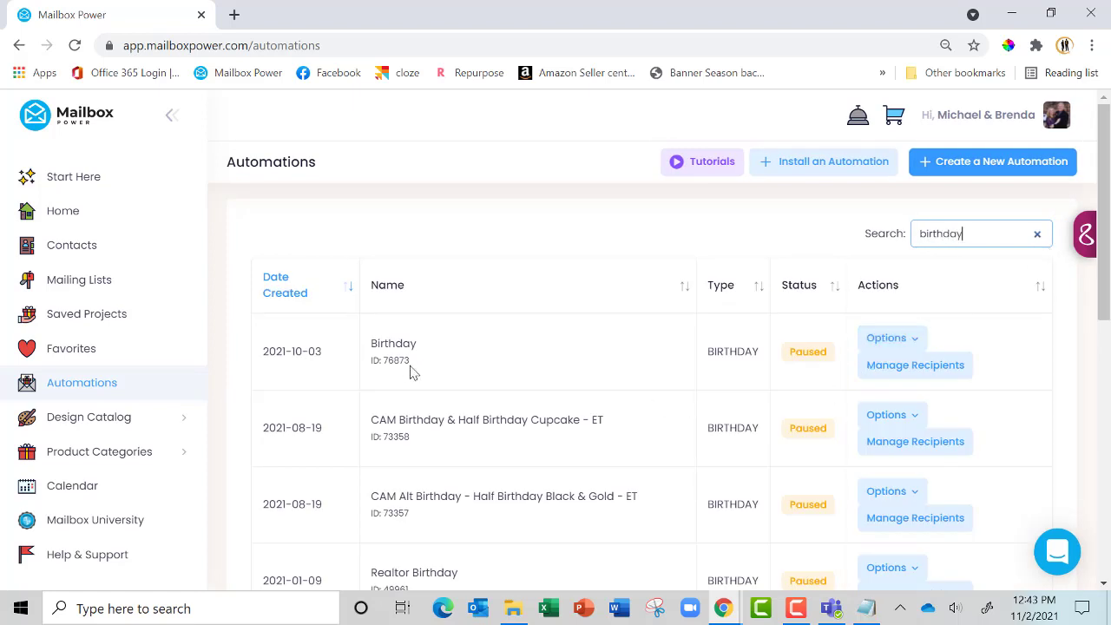
{"action": "mouse_move", "coordinate": [540, 366]}
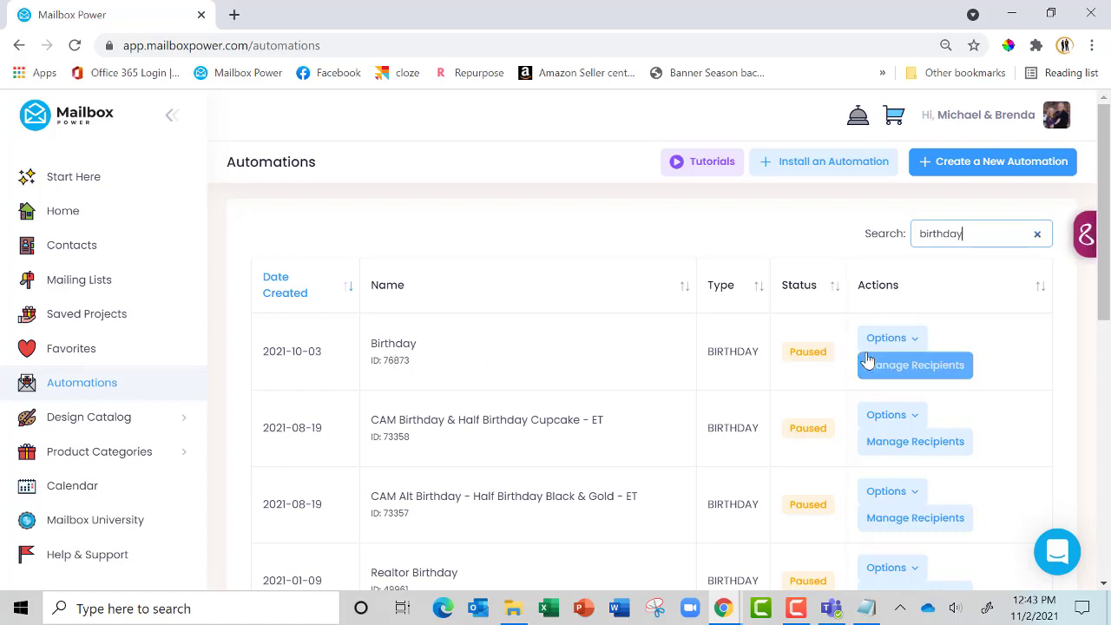
Step: Choose Edit Shipments from the plain Birthday automation's Options menu
{"action": "left_click", "coordinate": [886, 338]}
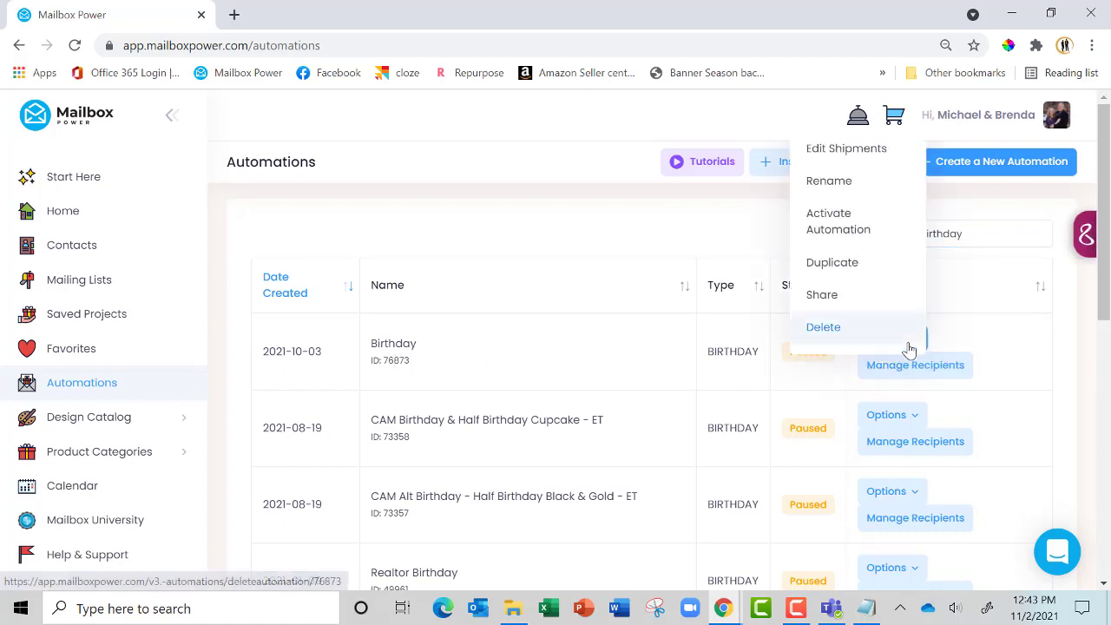
{"action": "mouse_move", "coordinate": [846, 149]}
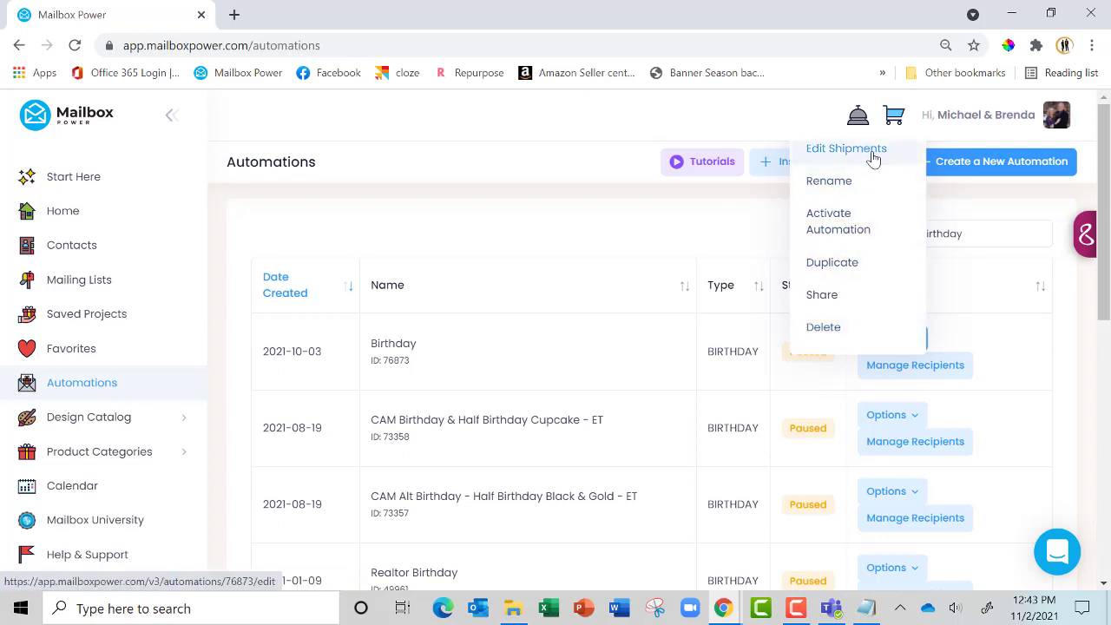
{"action": "left_click", "coordinate": [845, 147]}
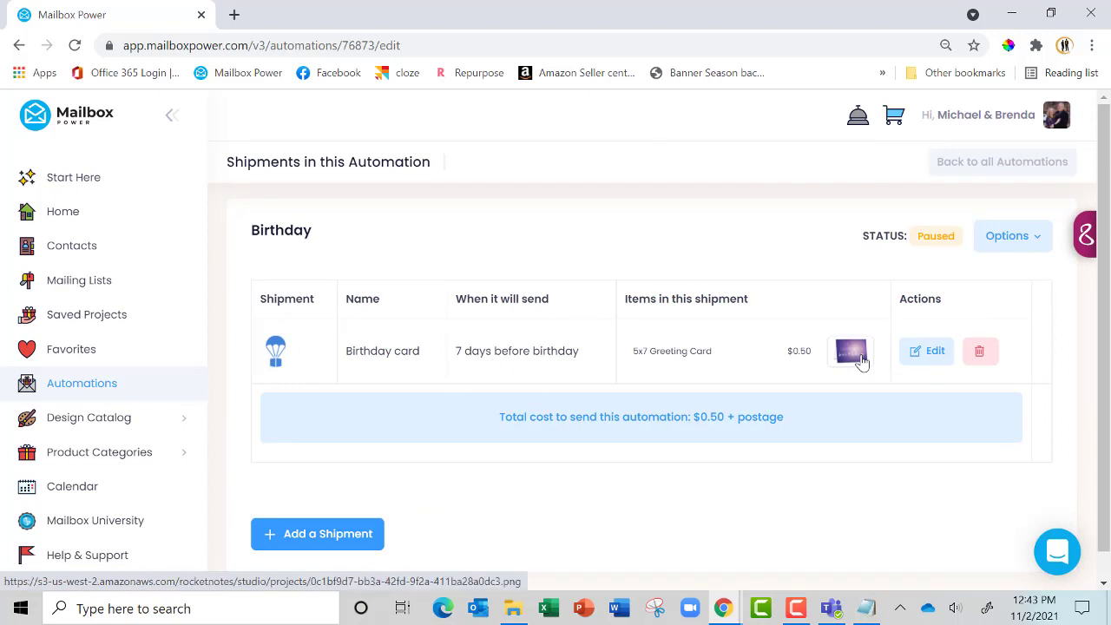
Step: Open the edit page of the Birthday card shipment sent 7 days before birthdays
{"action": "left_click", "coordinate": [926, 351]}
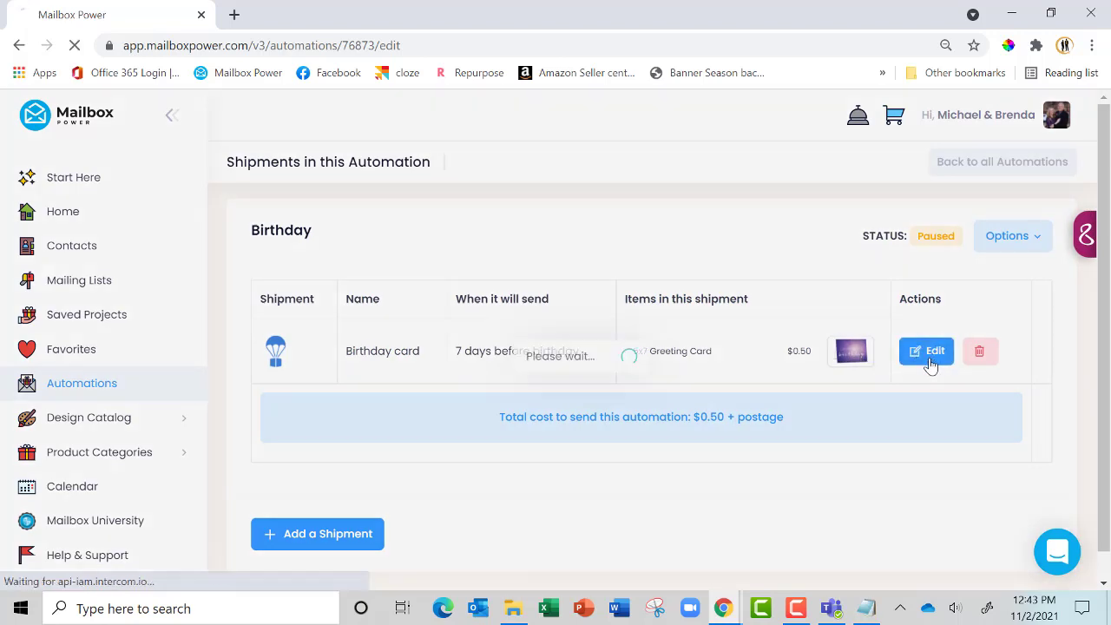
{"action": "left_click", "coordinate": [926, 351]}
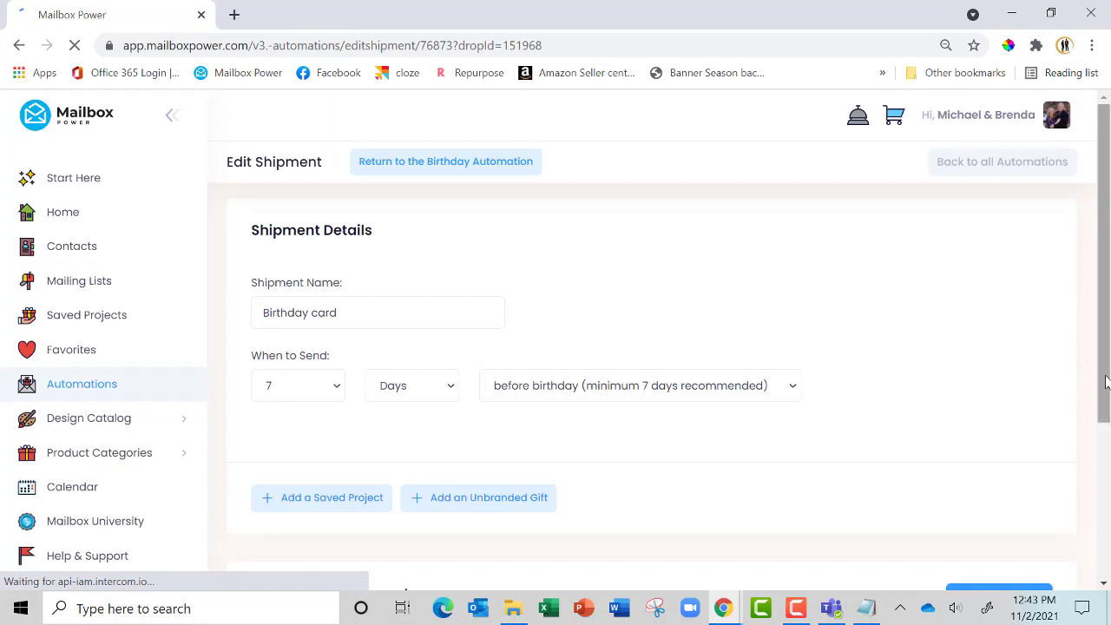
{"action": "scroll", "scroll_direction": "down", "scroll_amount": 3}
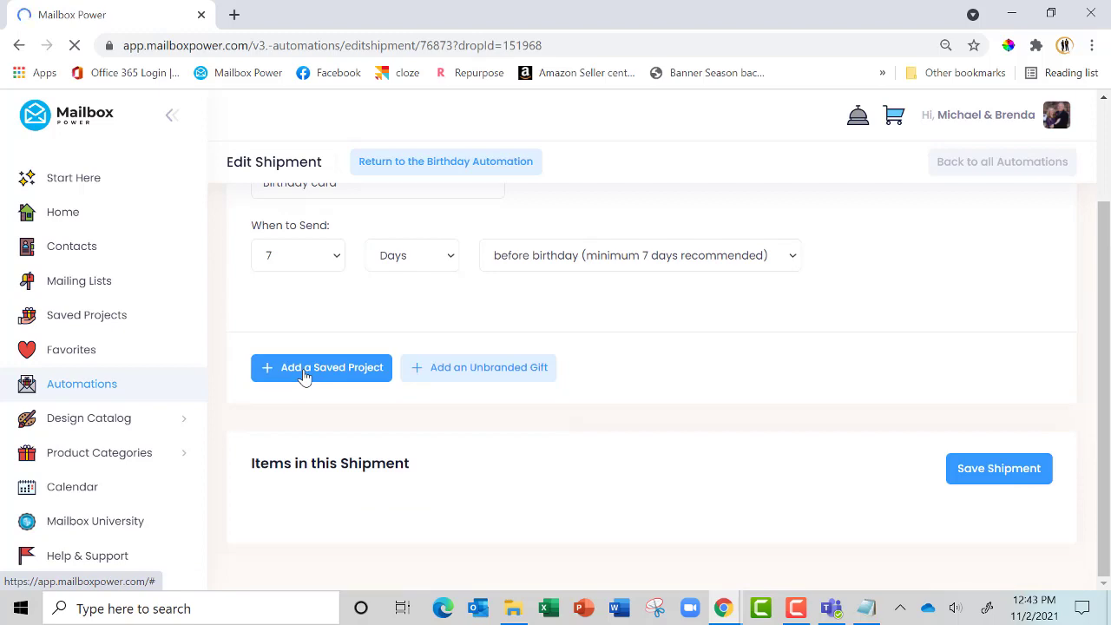
Step: Search saved projects for 'birthday' and add the Birthday campaign card
{"action": "left_click", "coordinate": [321, 367]}
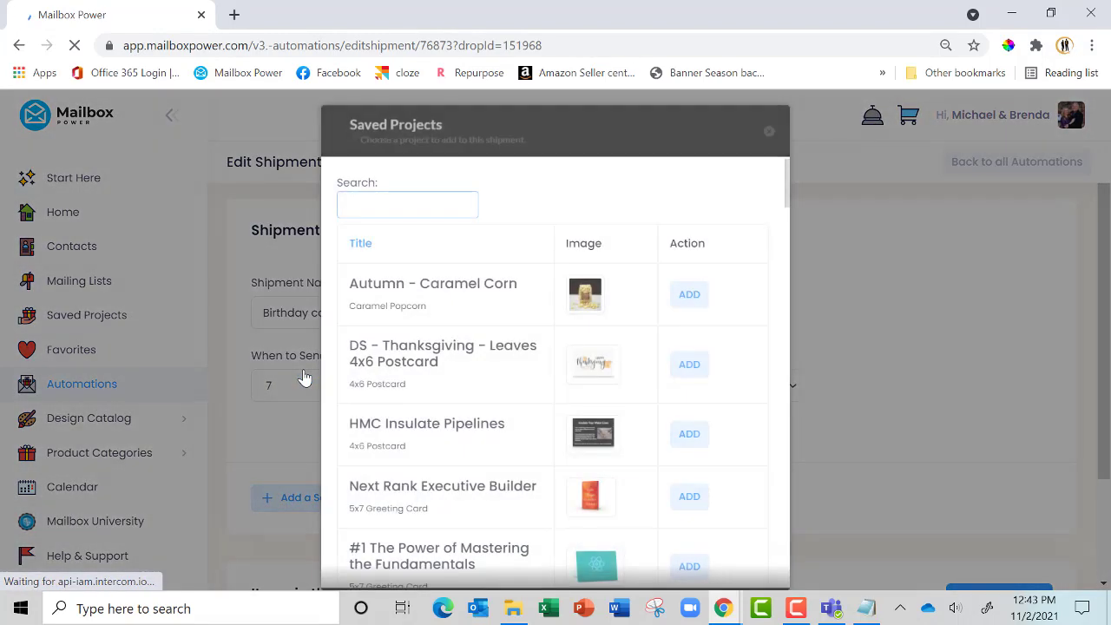
{"action": "type", "text": "b"}
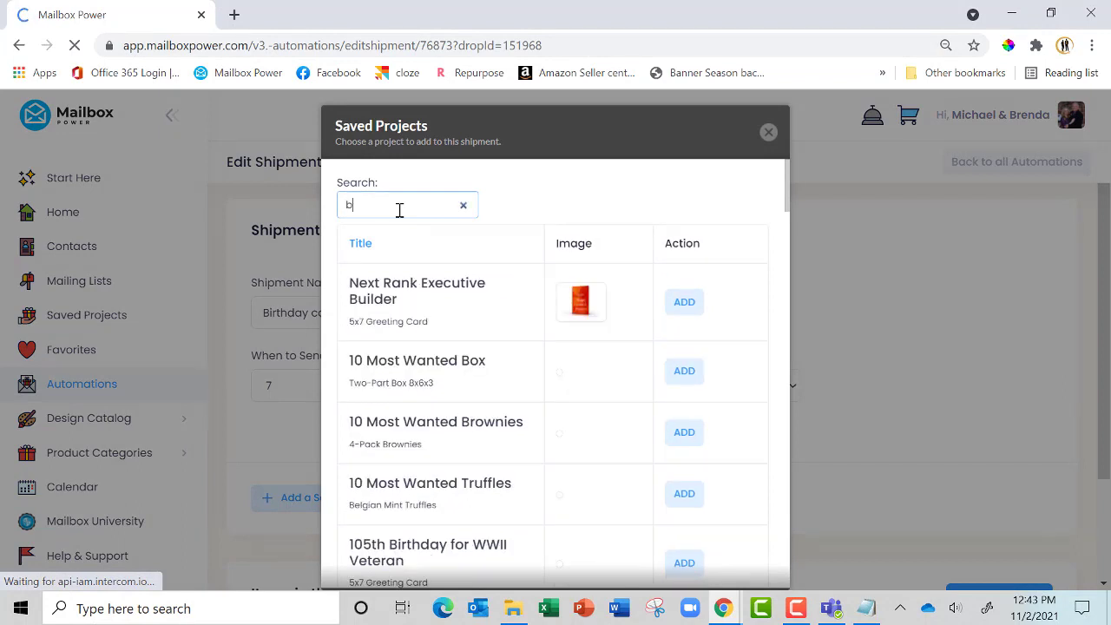
{"action": "type", "text": "irthday"}
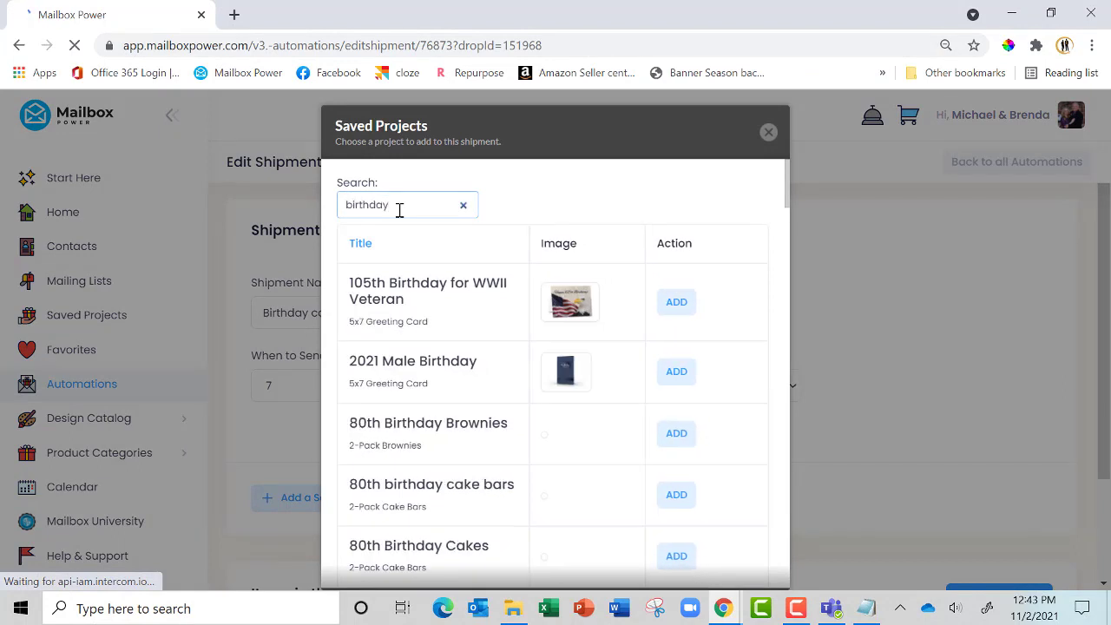
{"action": "mouse_move", "coordinate": [855, 310]}
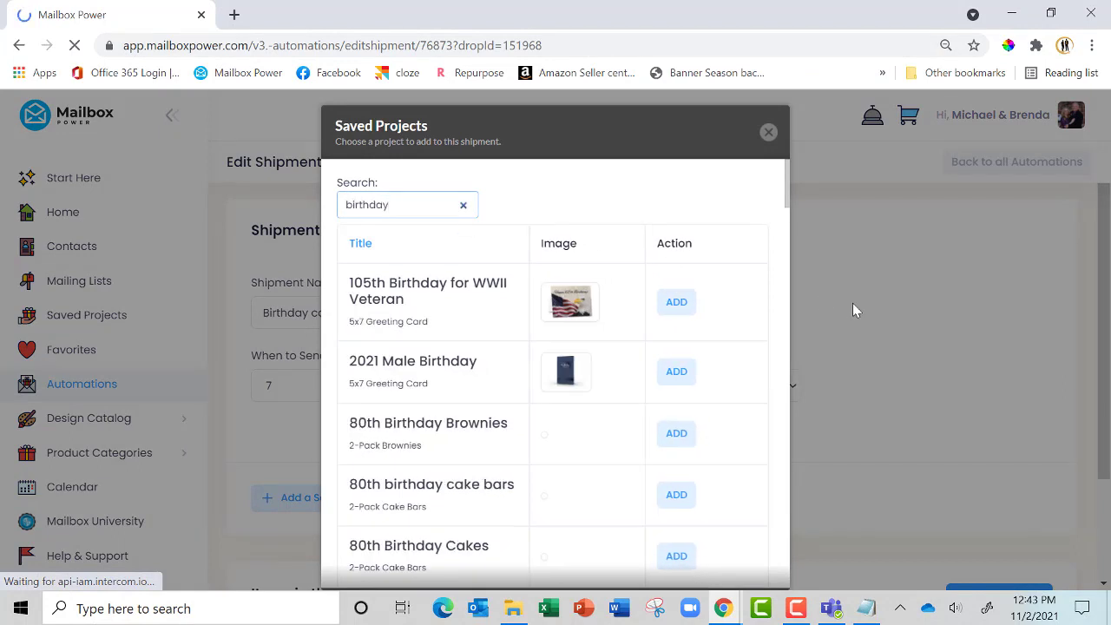
{"action": "scroll", "scroll_direction": "down", "scroll_amount": 3}
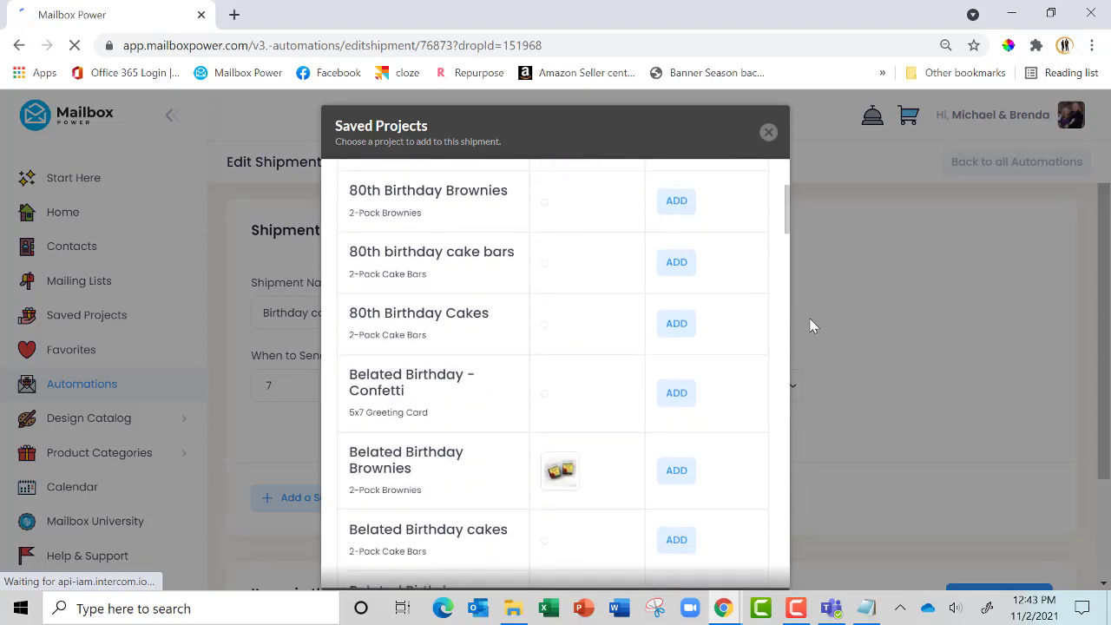
{"action": "scroll", "scroll_direction": "down", "scroll_amount": 3}
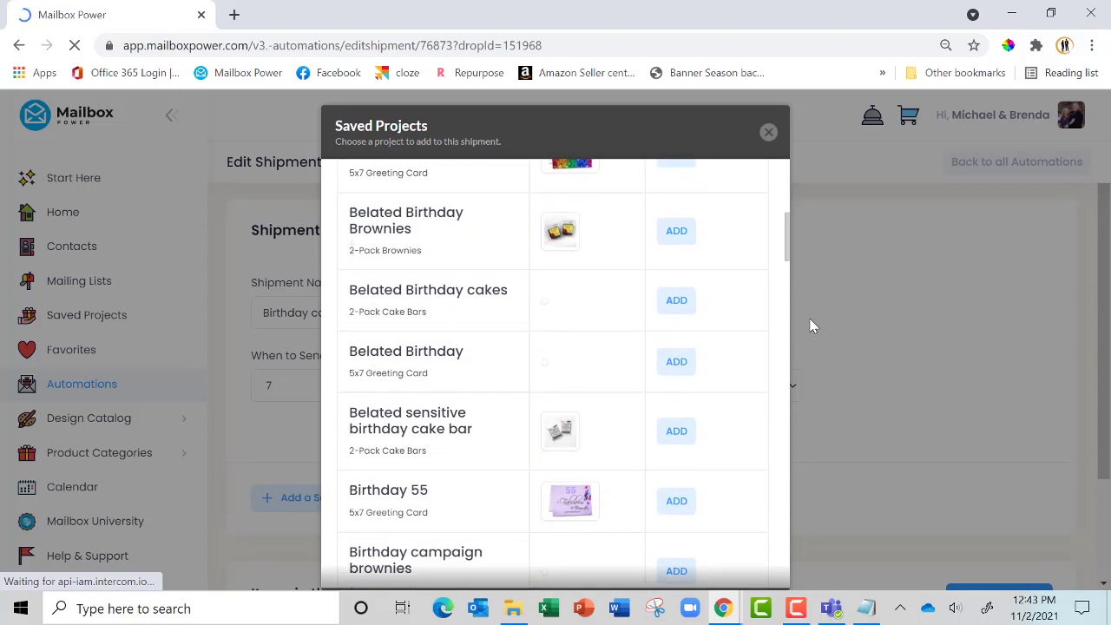
{"action": "scroll", "scroll_direction": "down", "scroll_amount": 3}
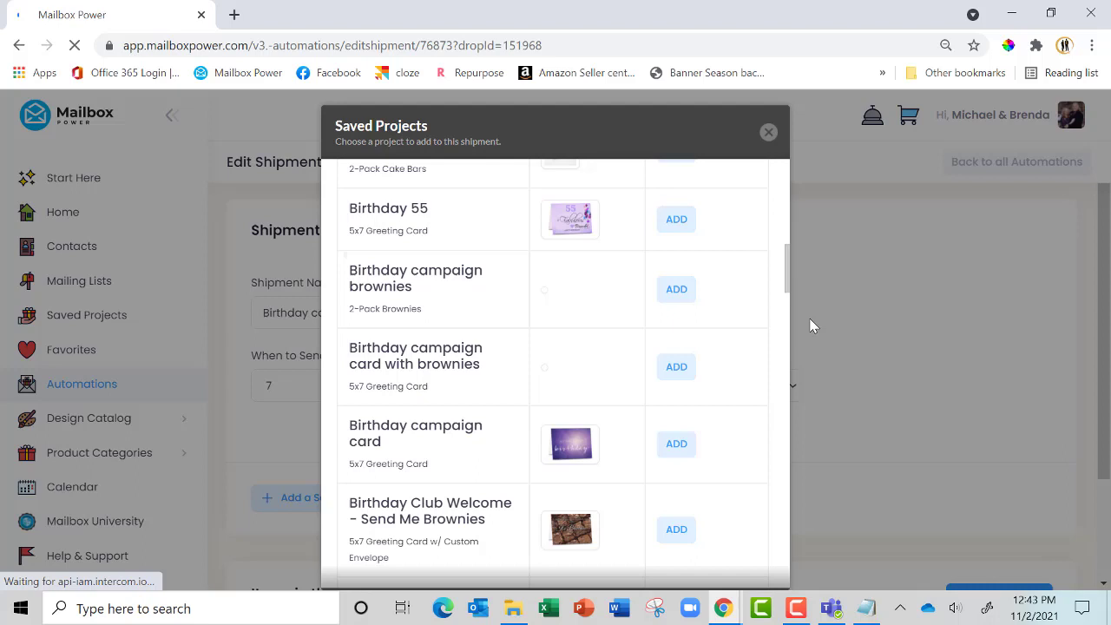
{"action": "scroll", "scroll_direction": "down", "scroll_amount": 3}
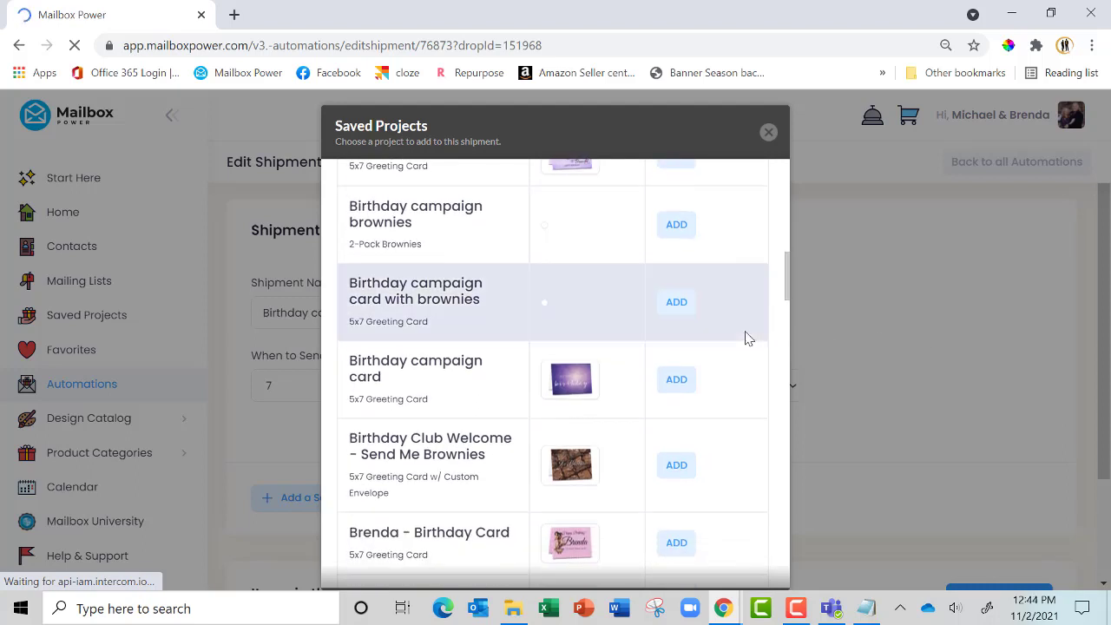
{"action": "mouse_move", "coordinate": [646, 506]}
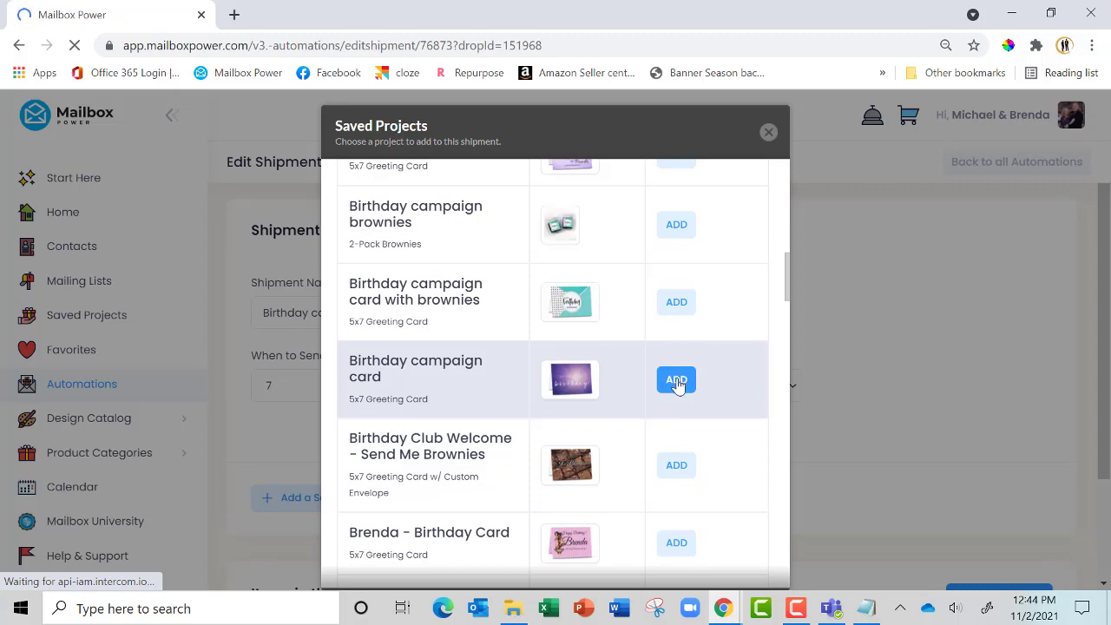
{"action": "left_click", "coordinate": [676, 380]}
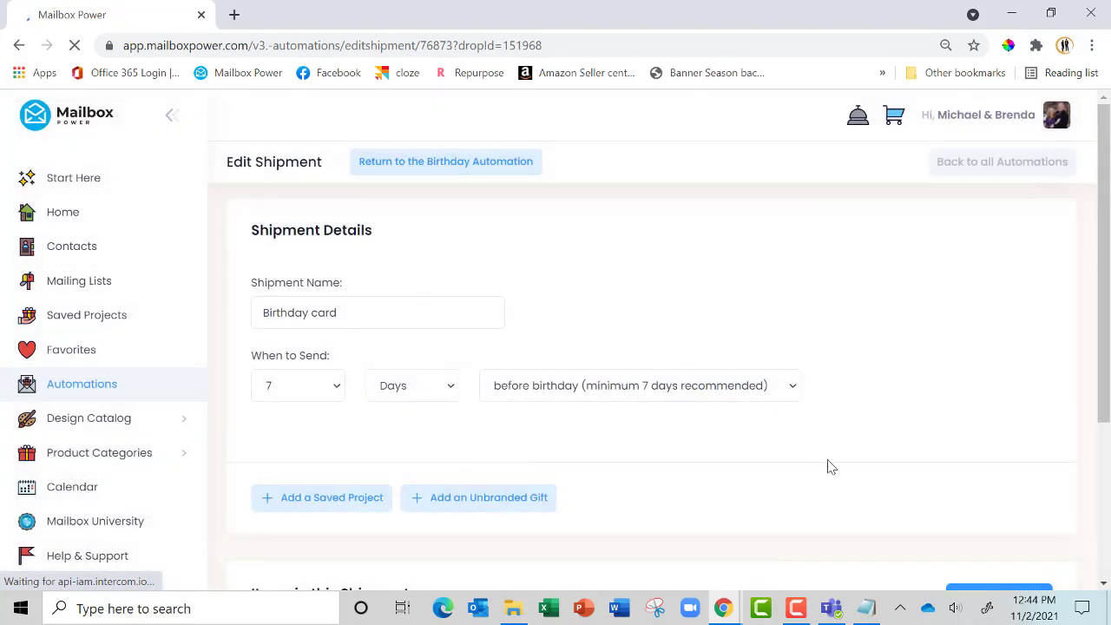
Step: Save the Birthday card shipment holding the 5x7 greeting card
{"action": "scroll", "scroll_direction": "down", "scroll_amount": 3}
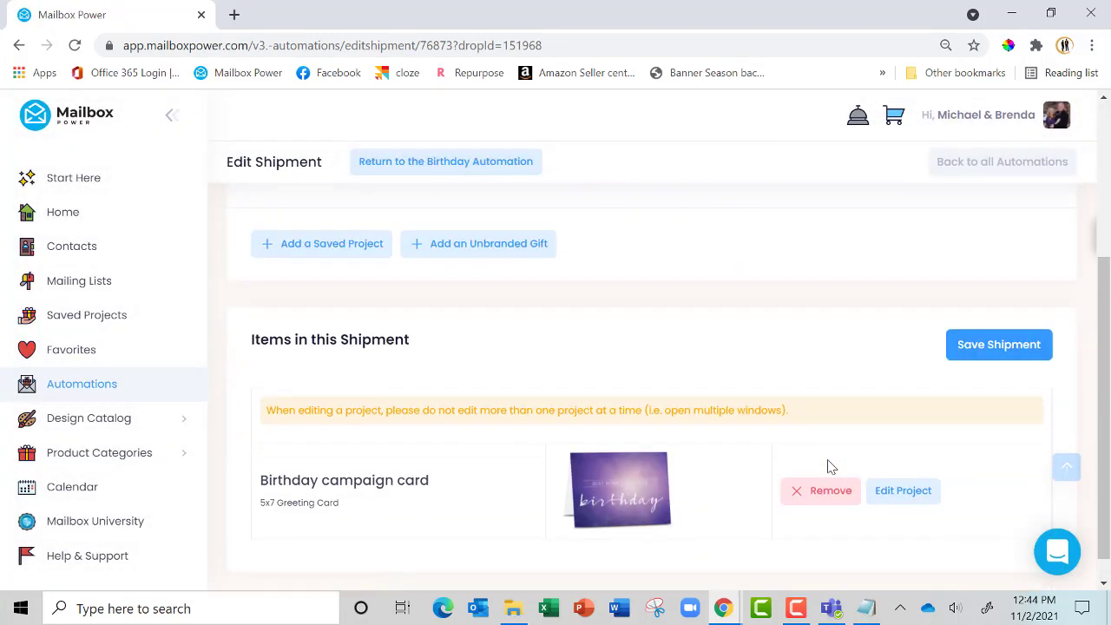
{"action": "left_click", "coordinate": [445, 161]}
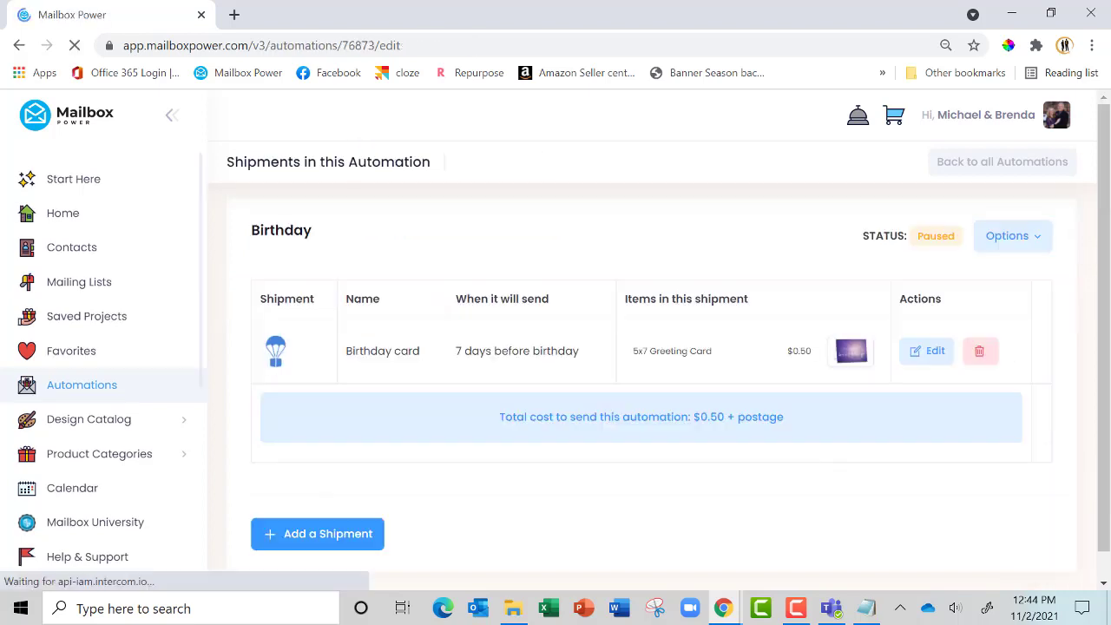